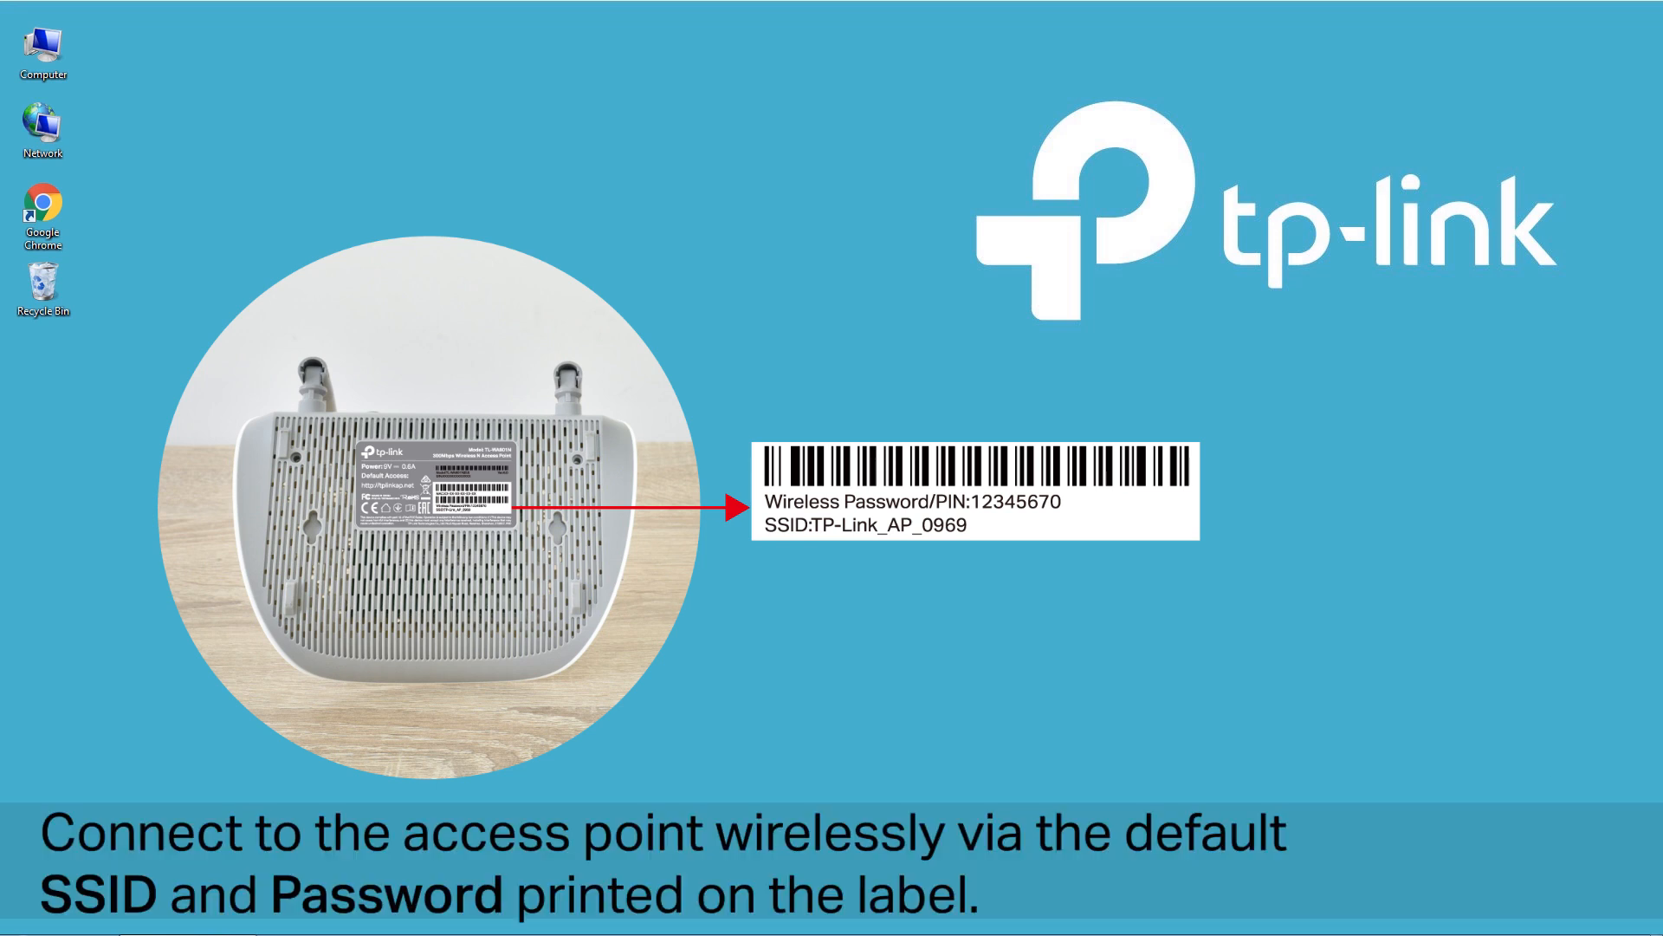
{"action": "left_click", "coordinate": [1651, 928]}
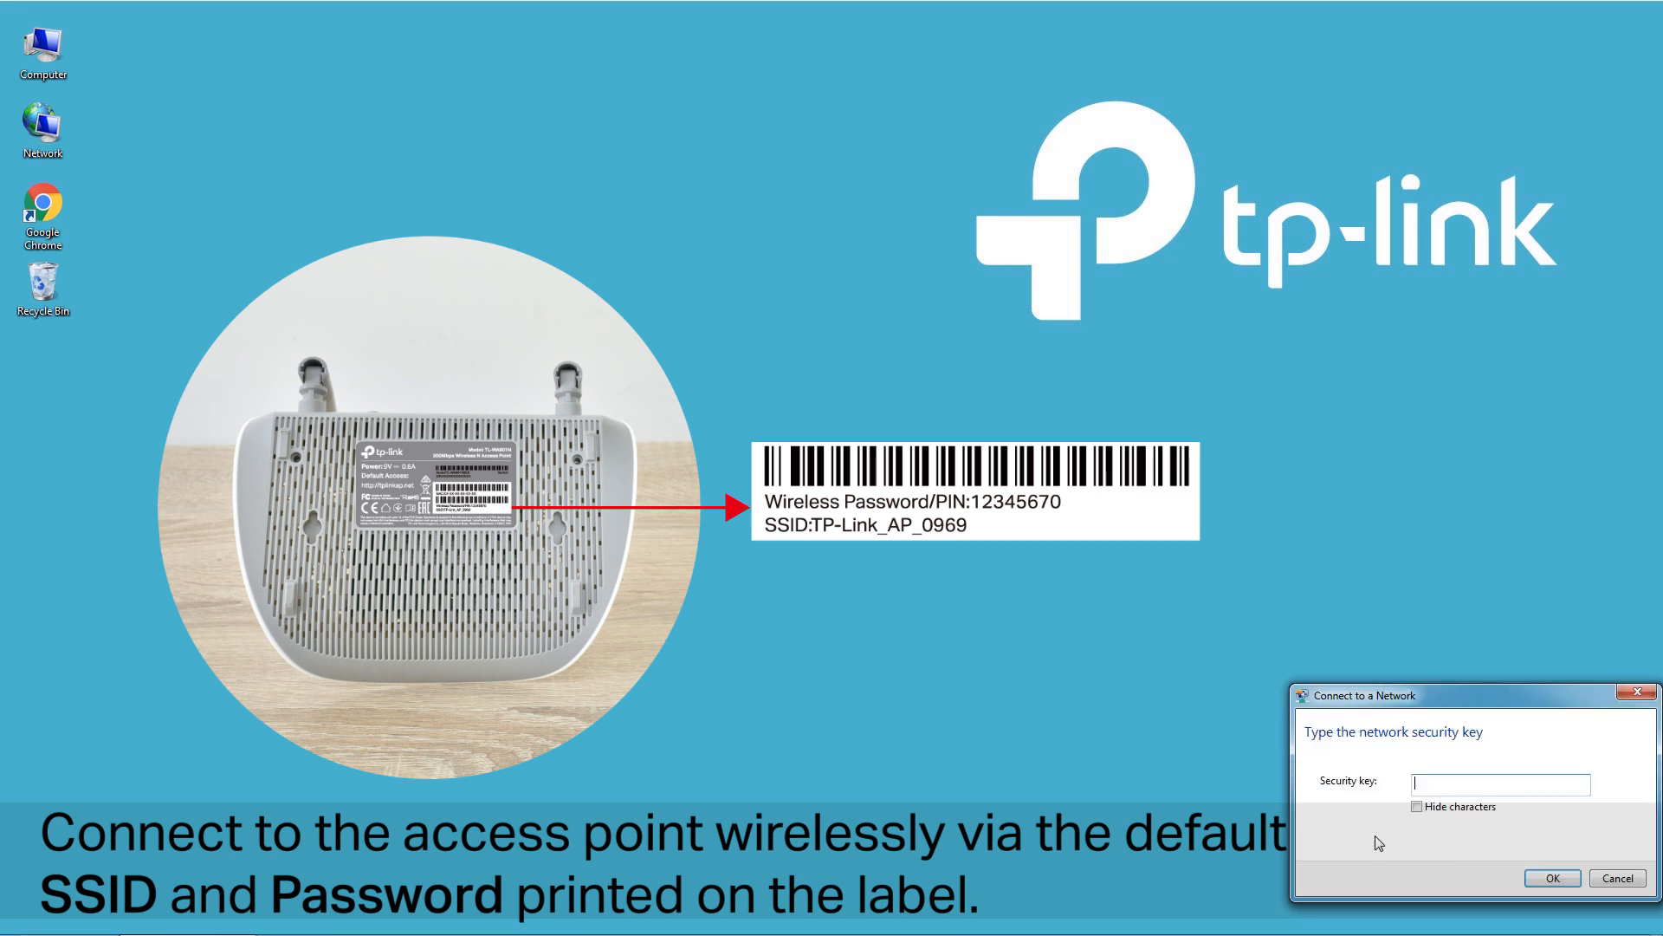
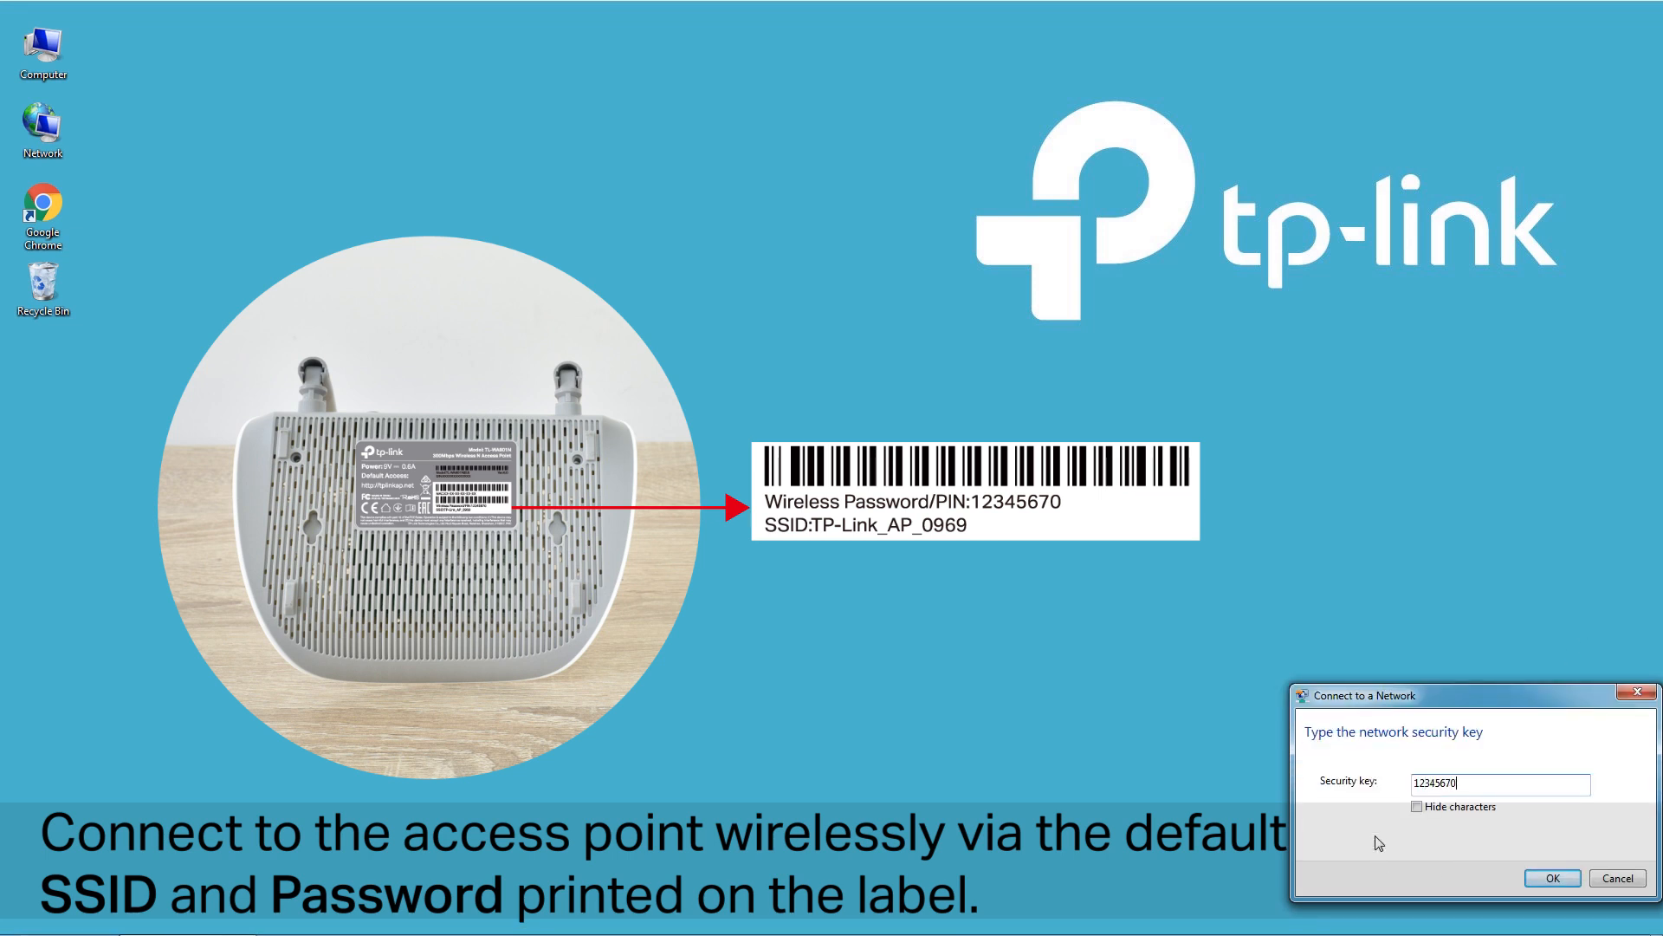
{"action": "left_click", "coordinate": [1549, 876]}
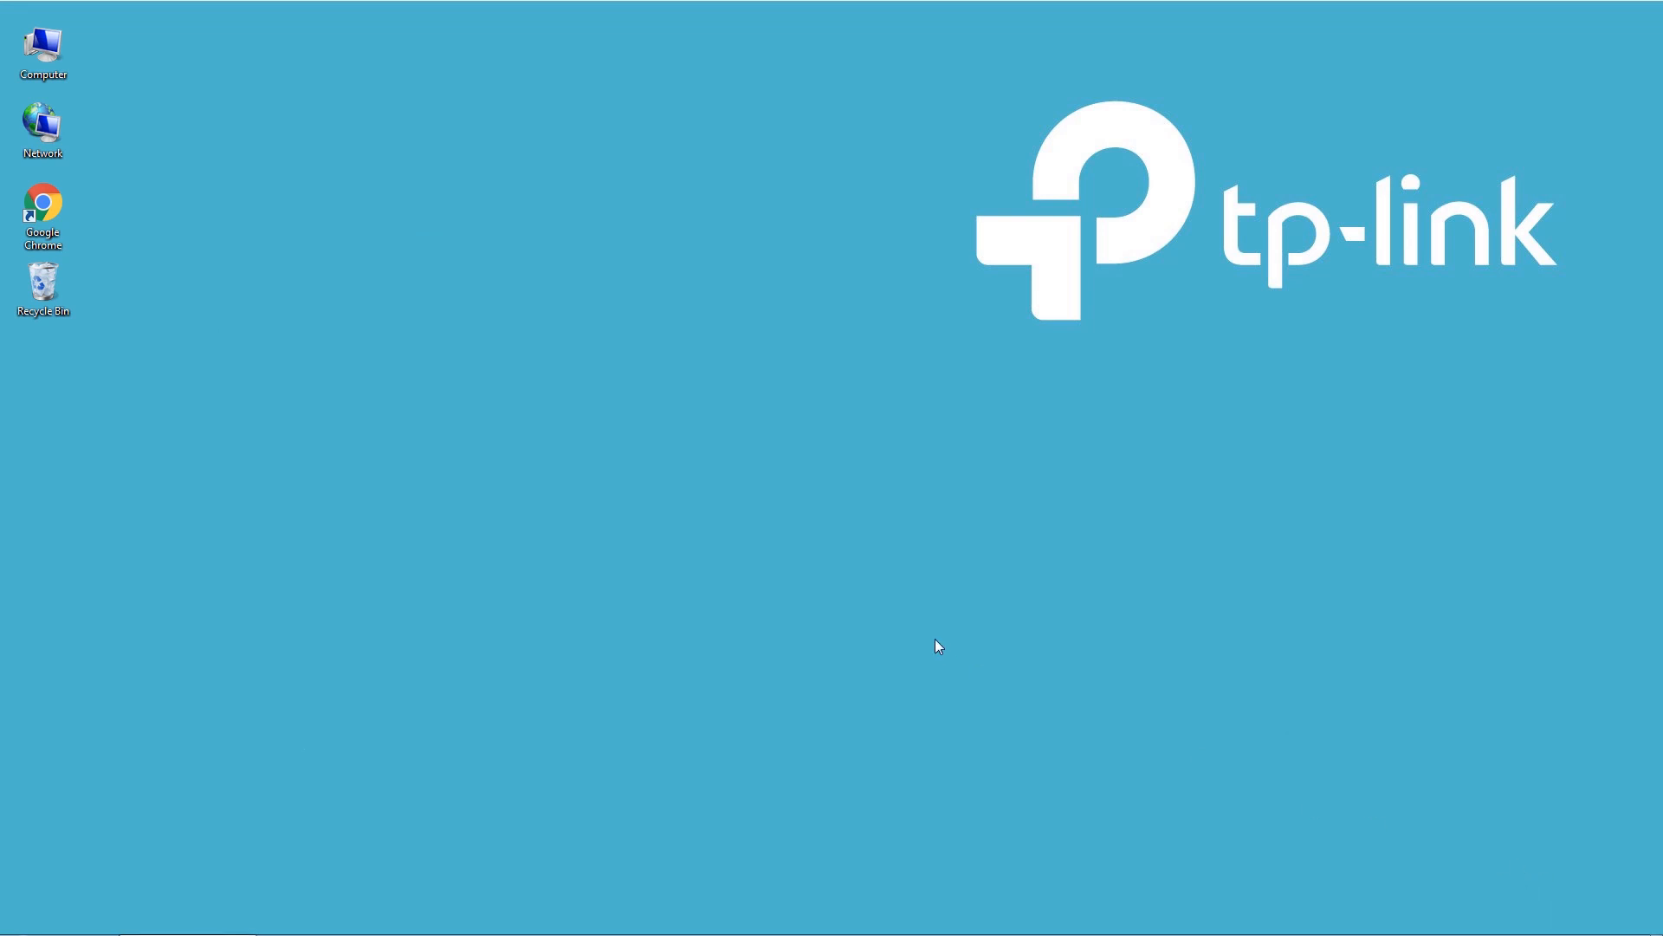
{"action": "double_click", "coordinate": [41, 211]}
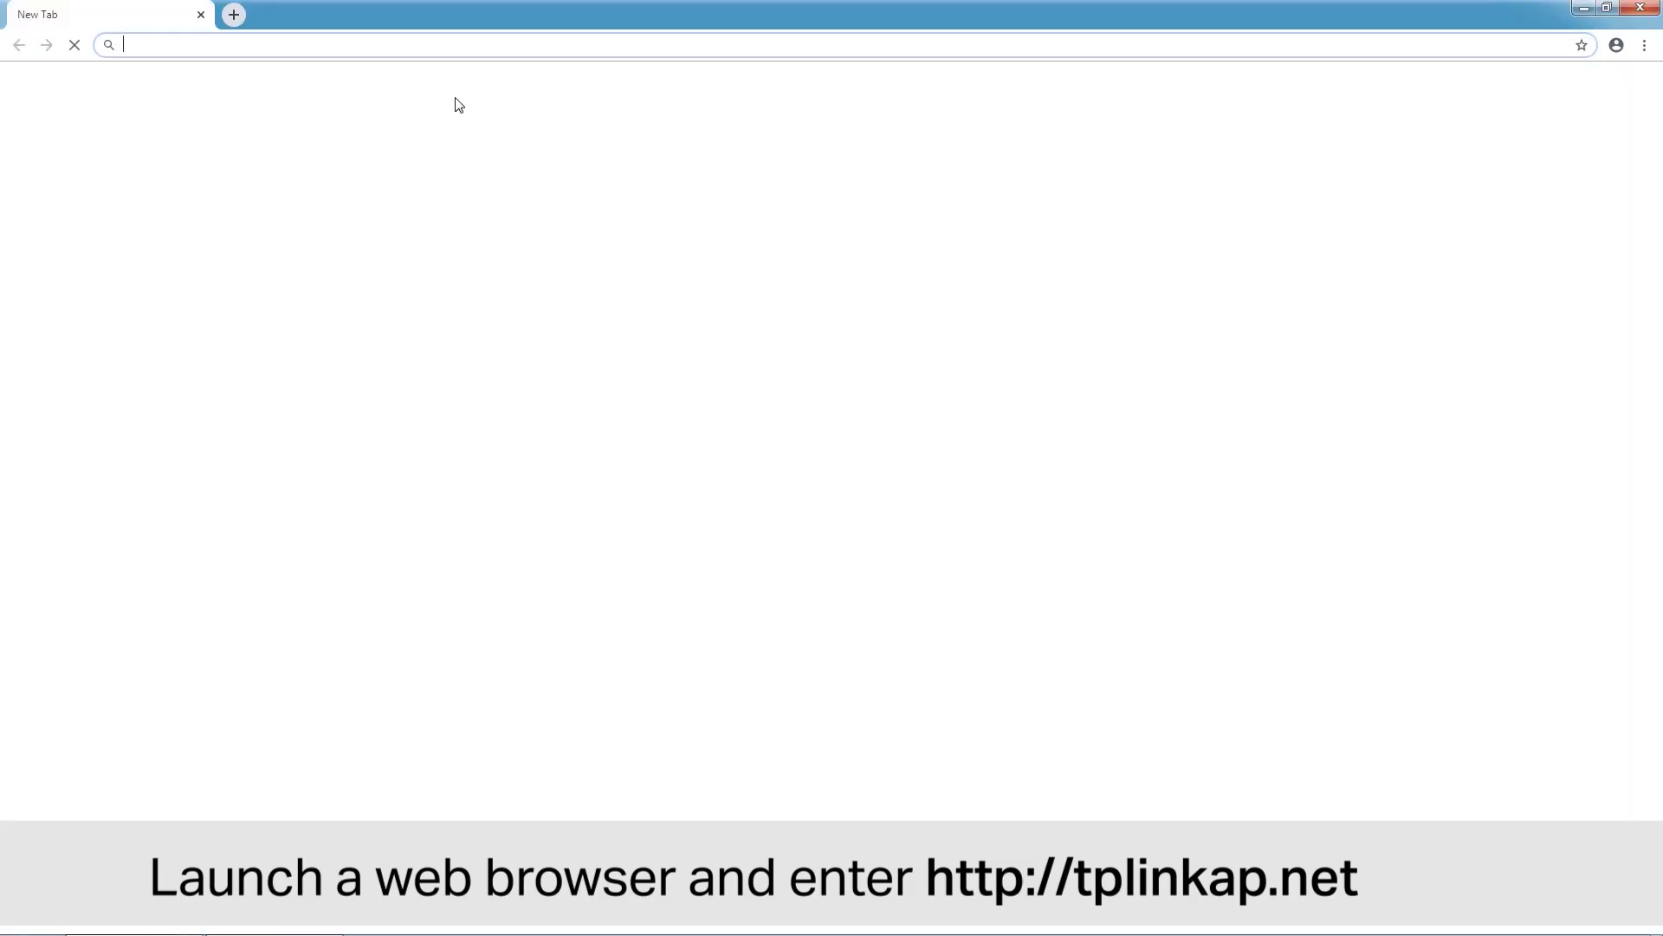
{"action": "type", "text": "http://tplinkap.net"}
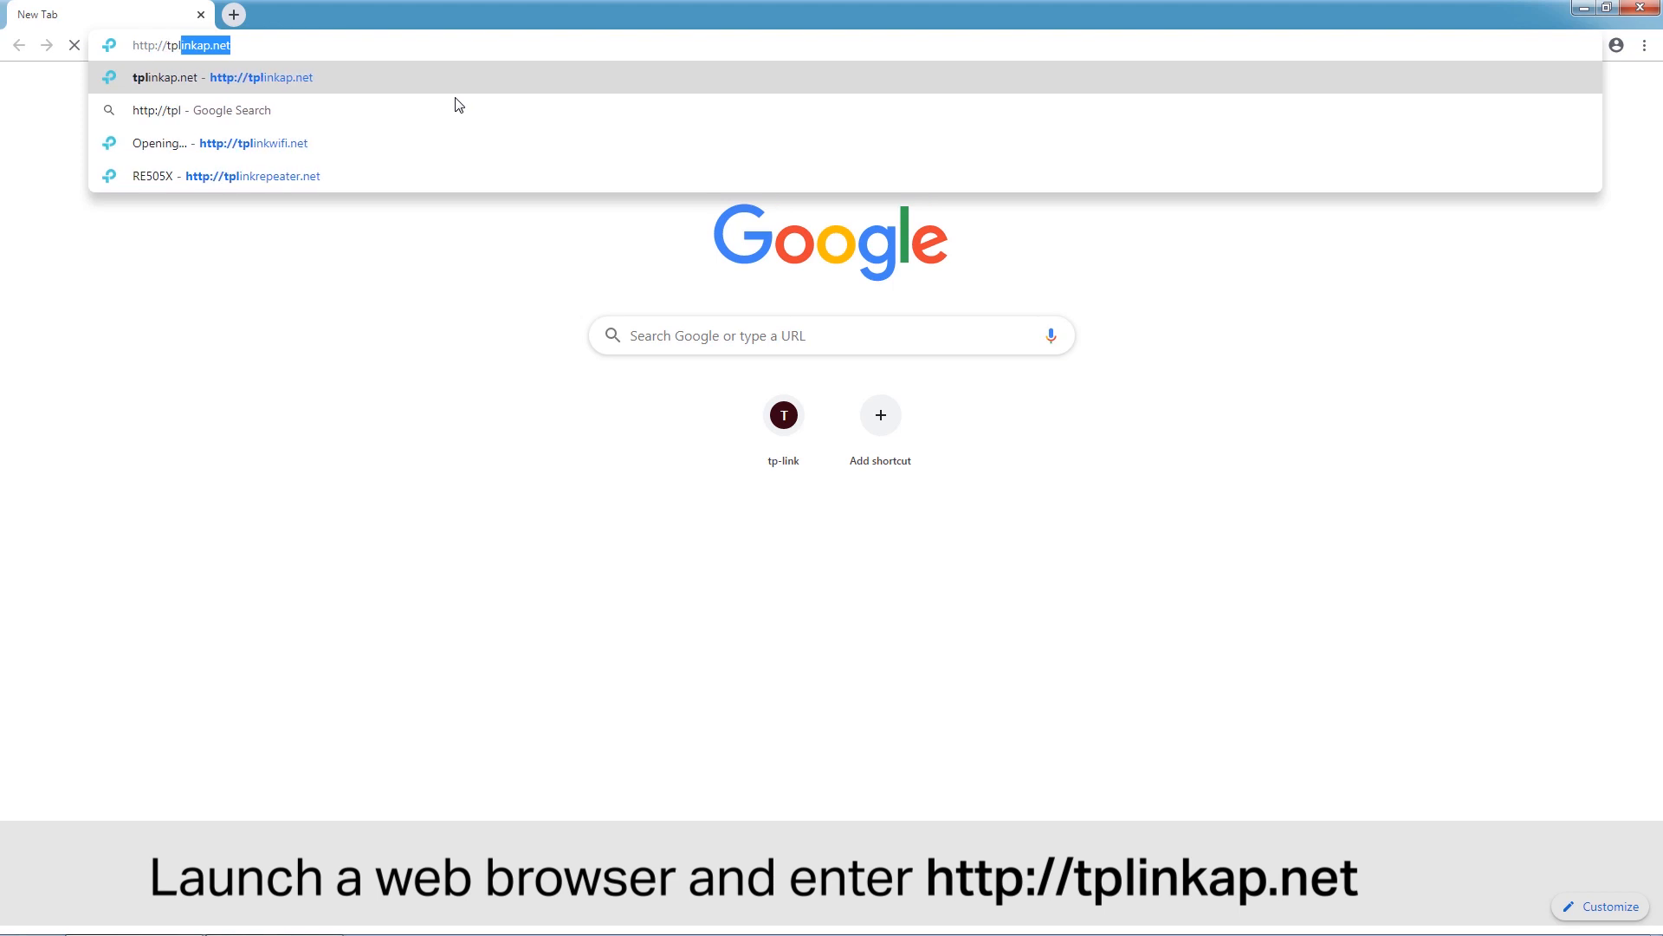
{"action": "key", "text": "Enter"}
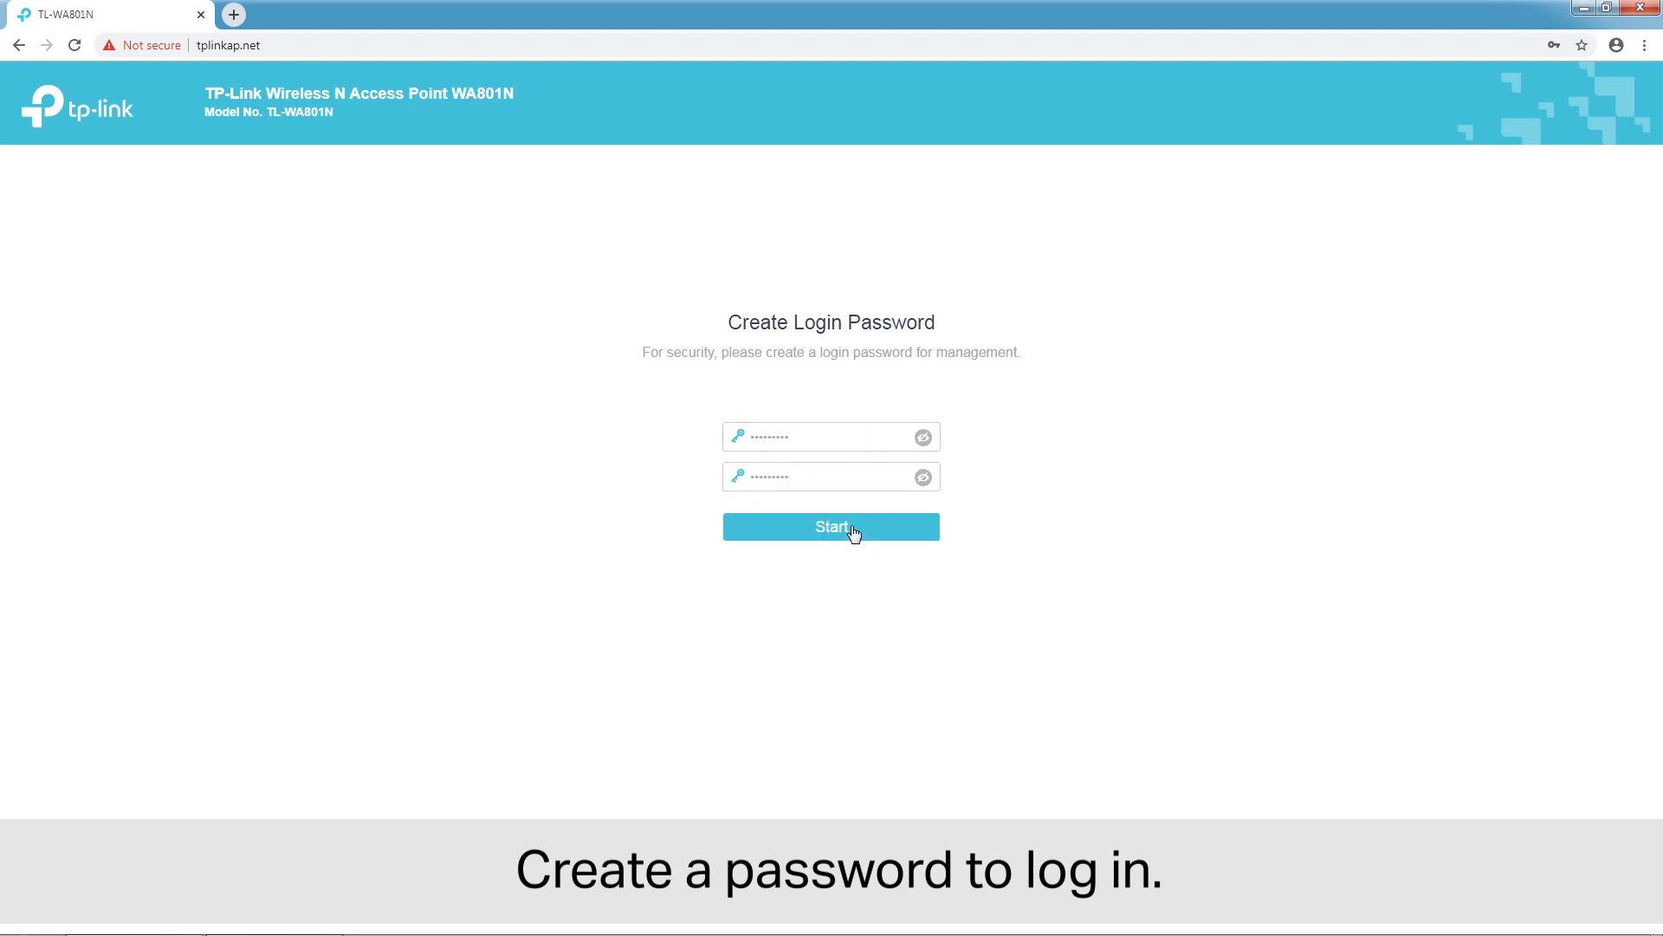
{"action": "left_click", "coordinate": [830, 527]}
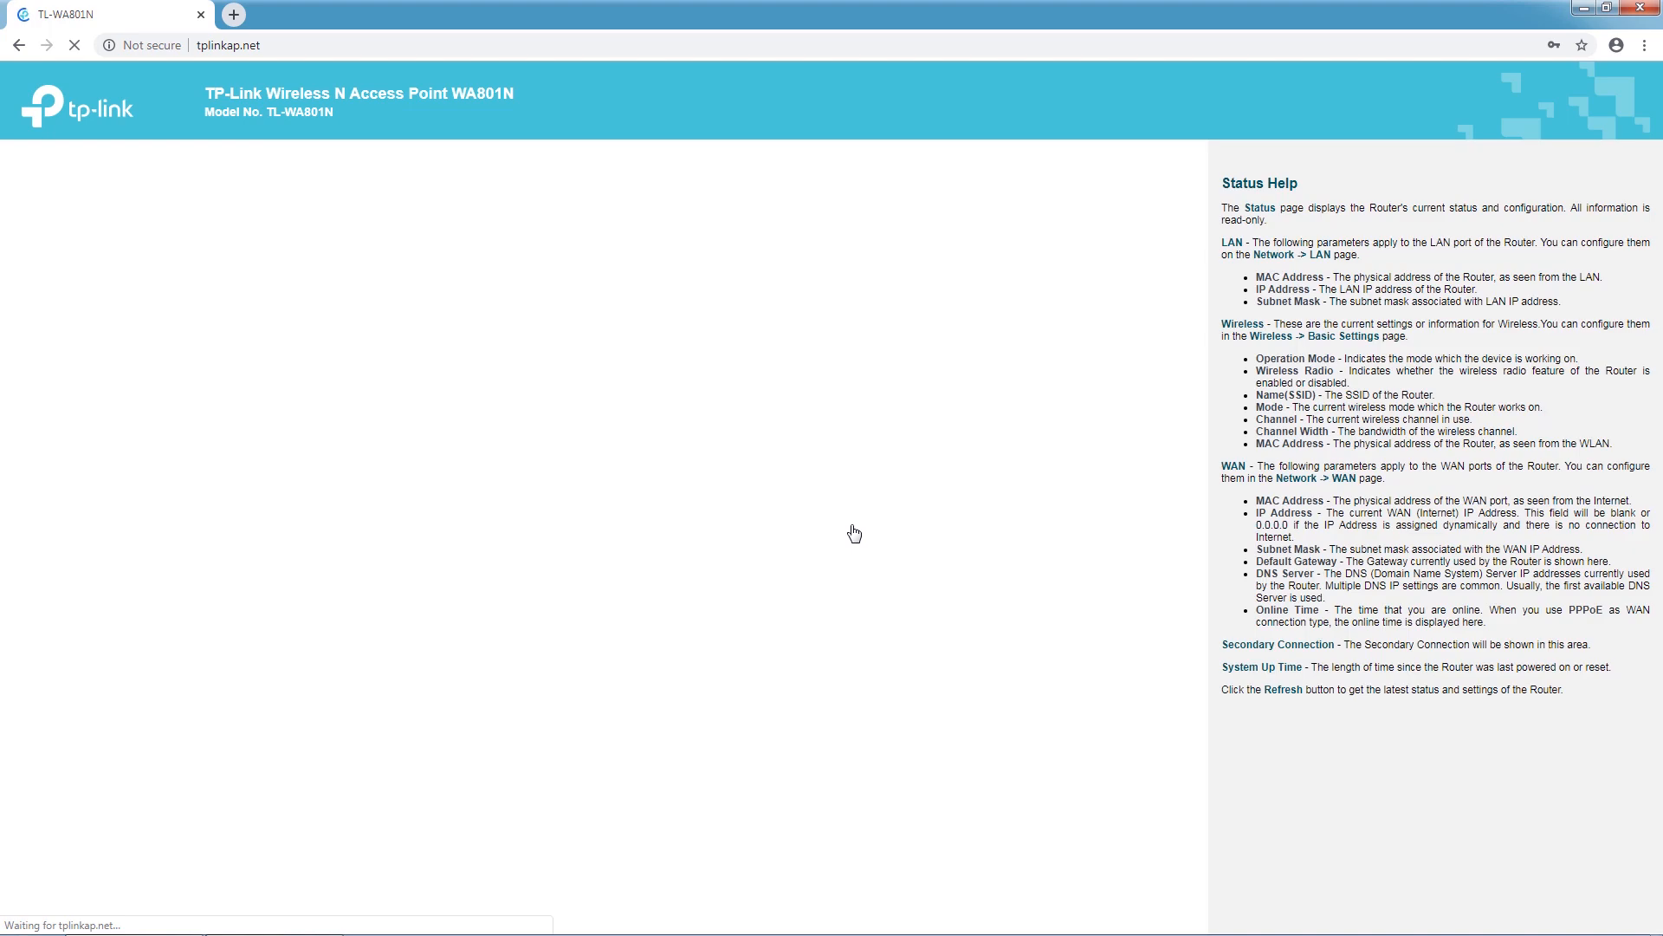
- Start Quick Setup and choose Range Extender as the operation mode
{"action": "left_click", "coordinate": [54, 172]}
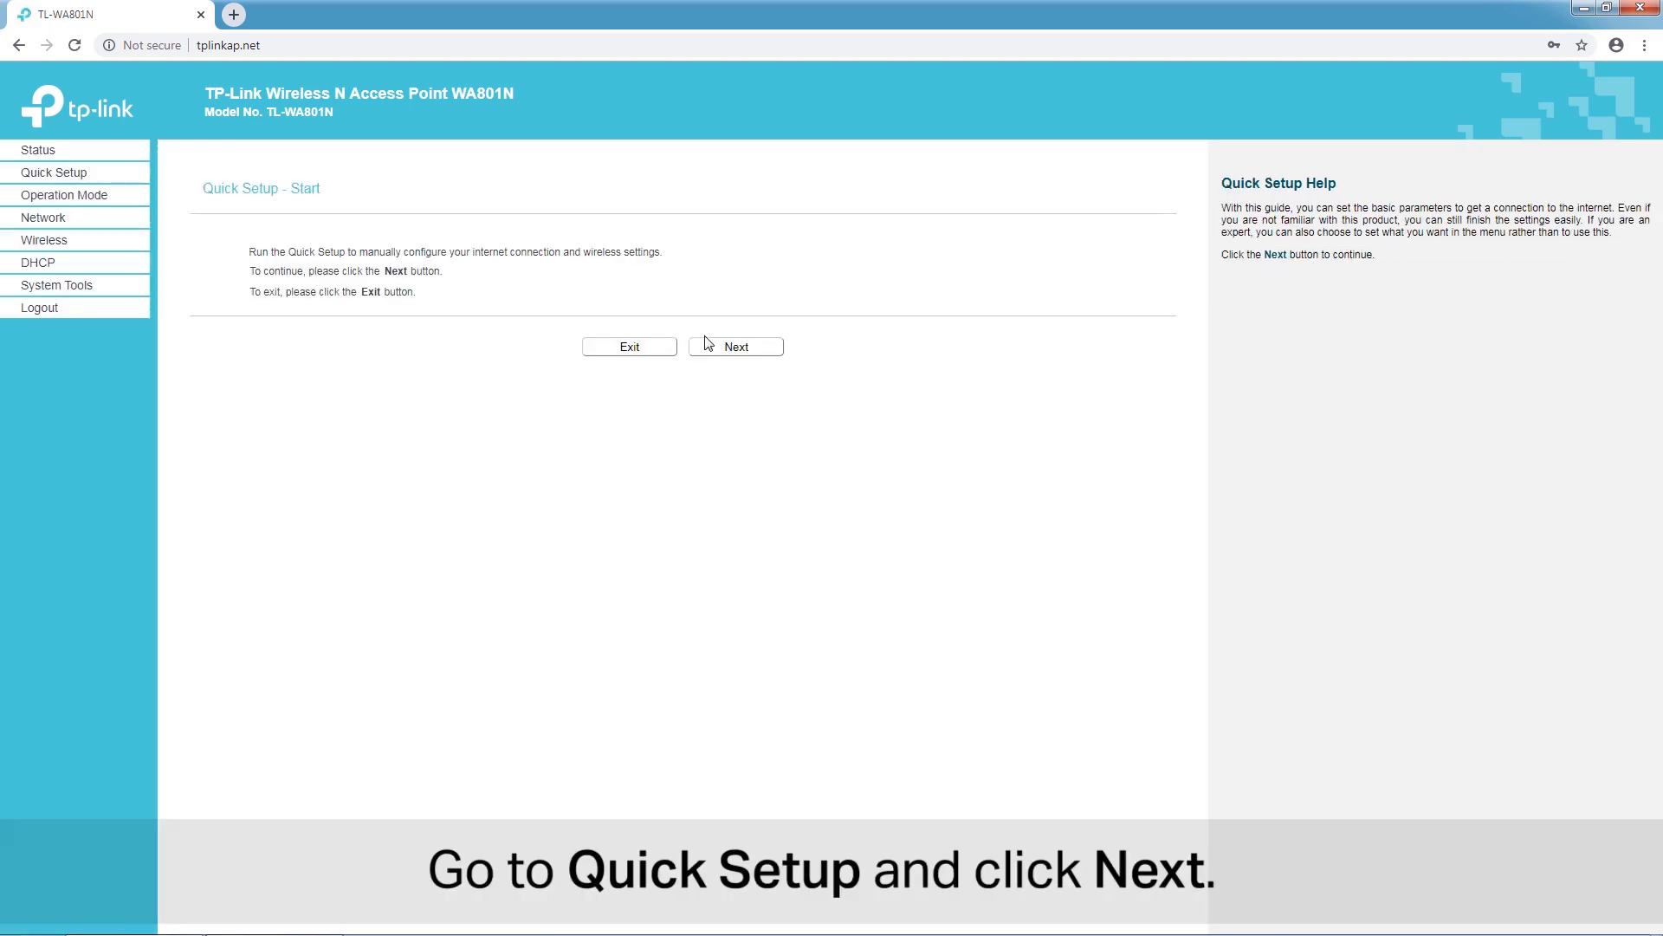
{"action": "left_click", "coordinate": [734, 346]}
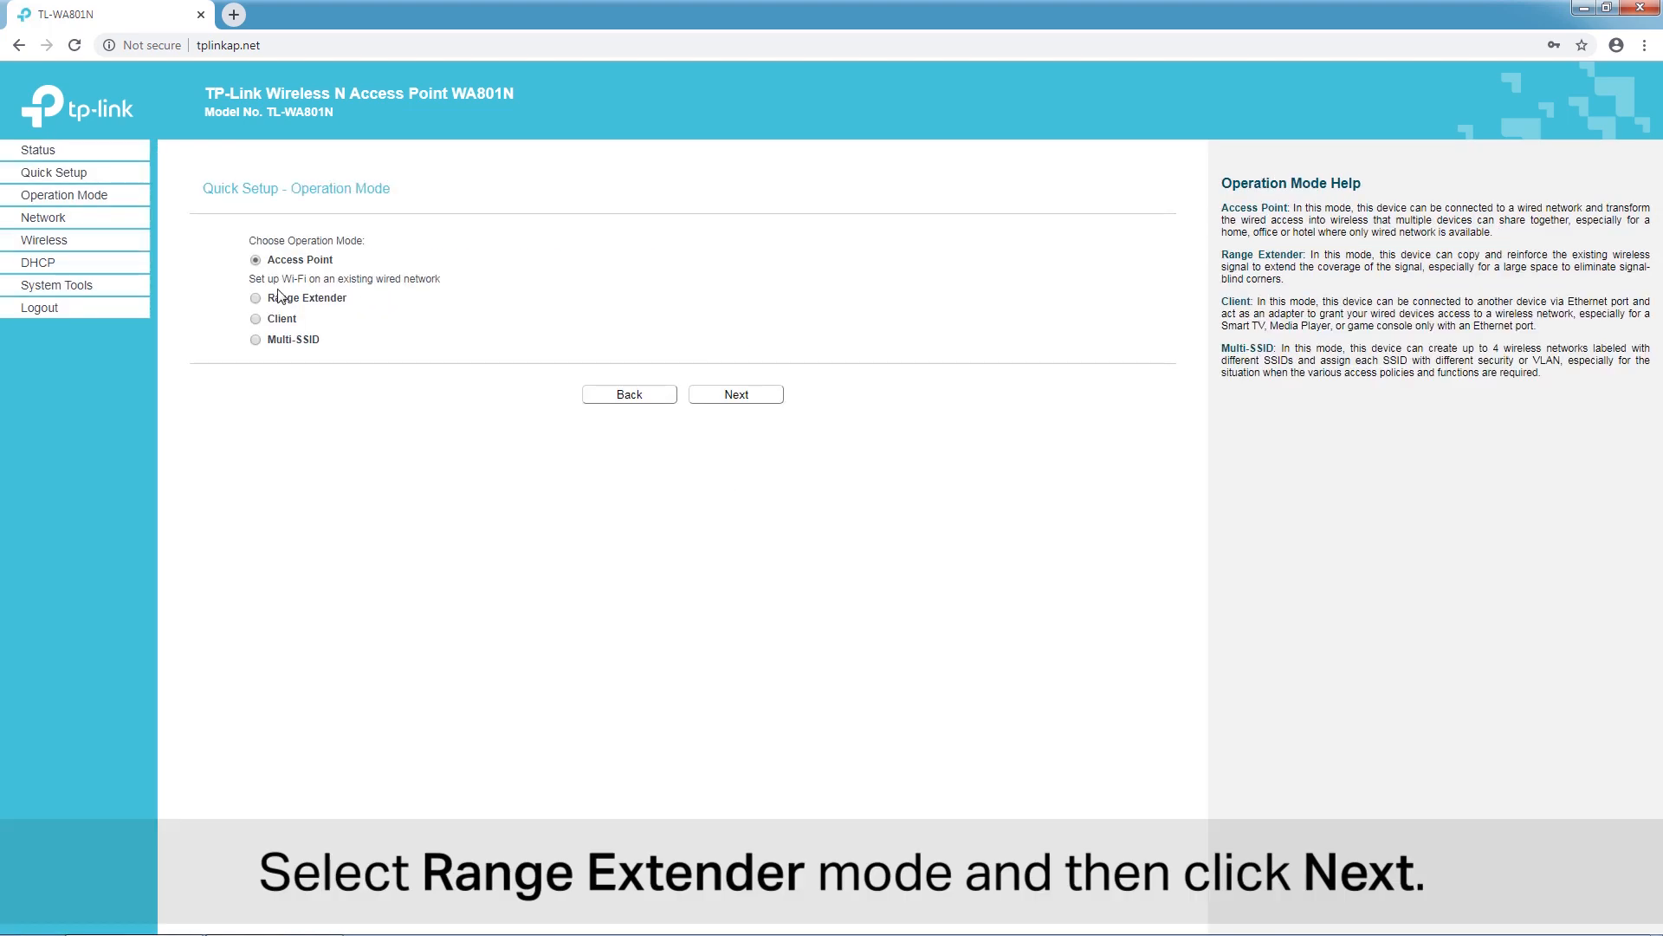
{"action": "left_click", "coordinate": [257, 298]}
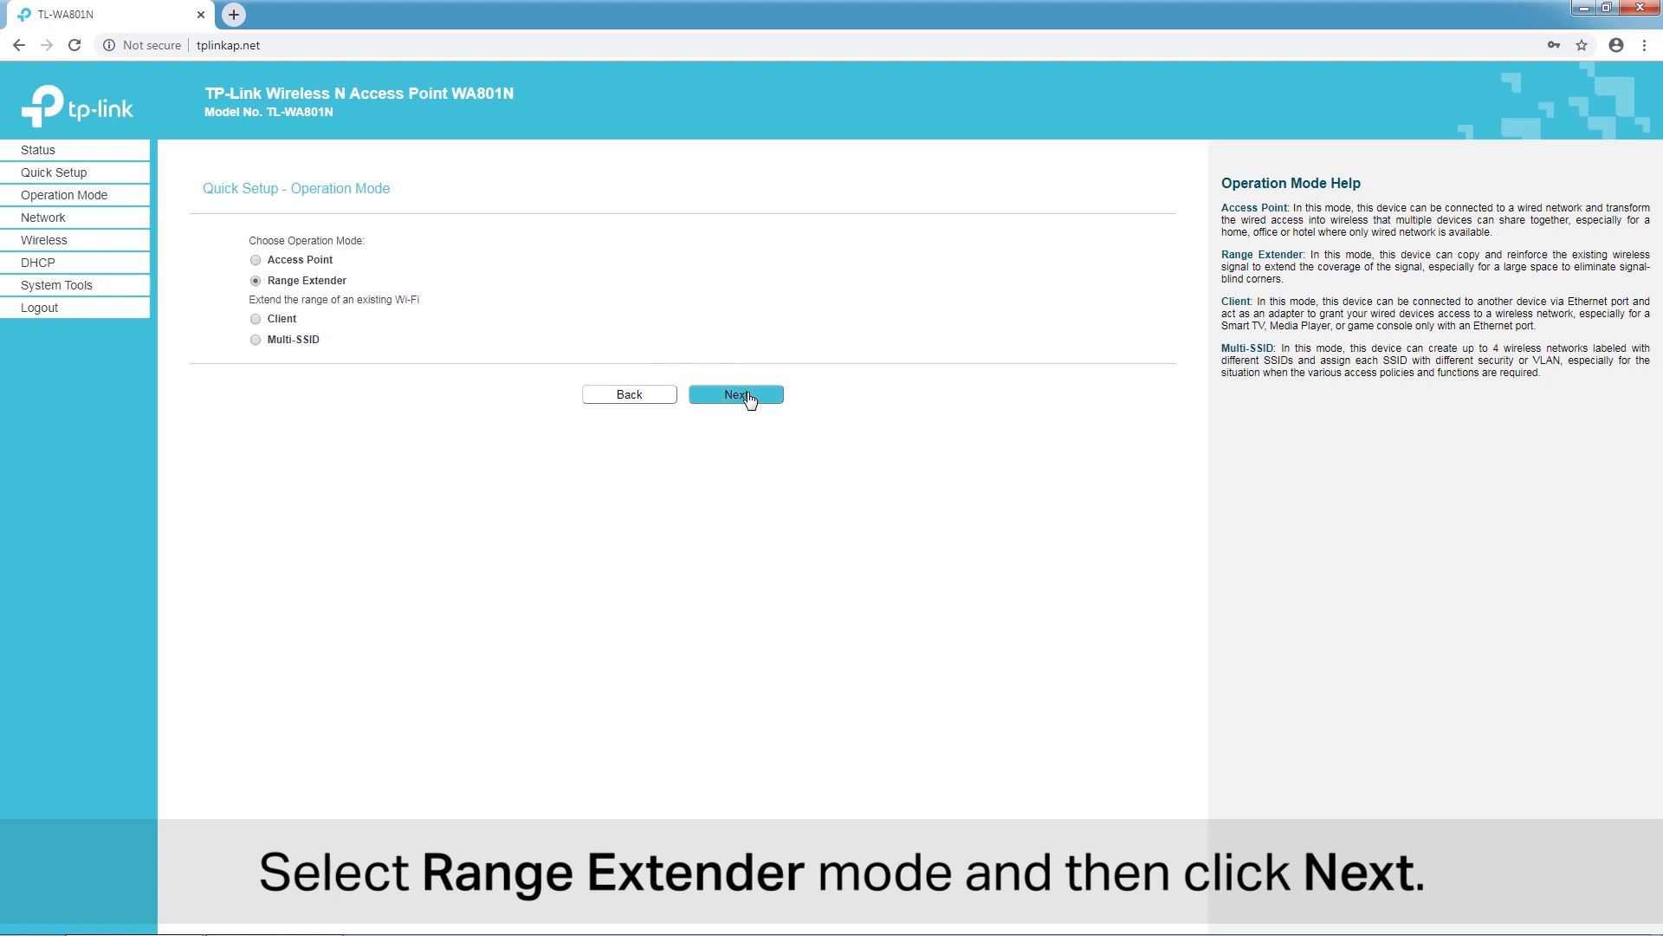
{"action": "left_click", "coordinate": [735, 395]}
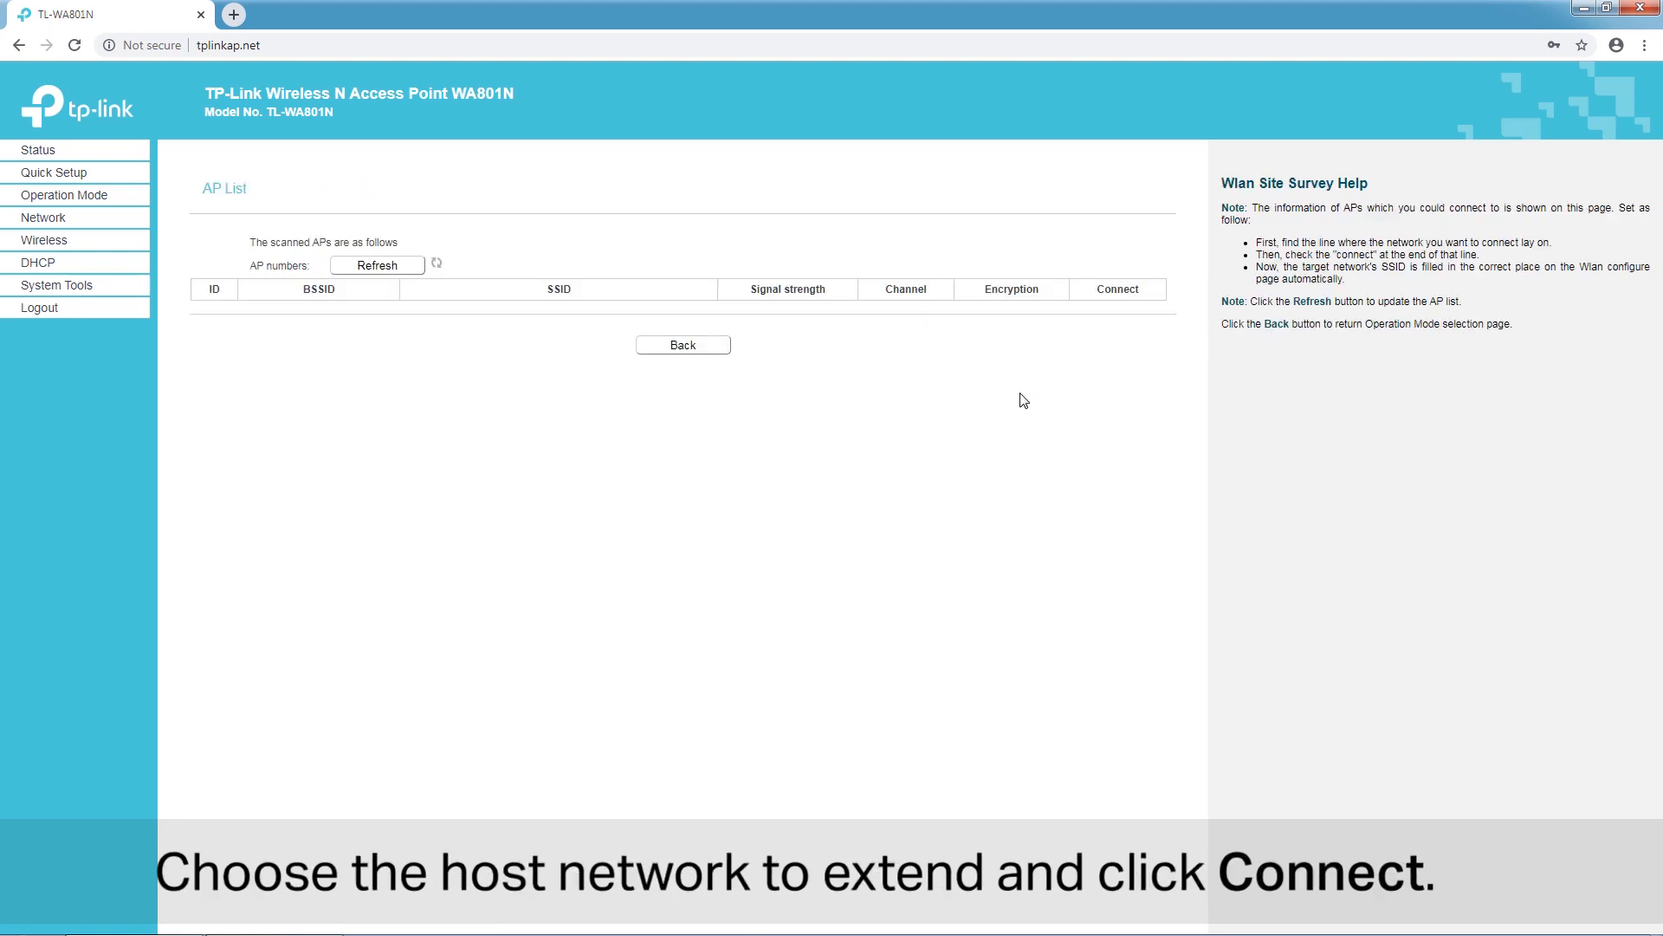
- Refresh the nearby networks list and pick TP-Link_3F3A as the host network to extend
{"action": "left_click", "coordinate": [376, 265]}
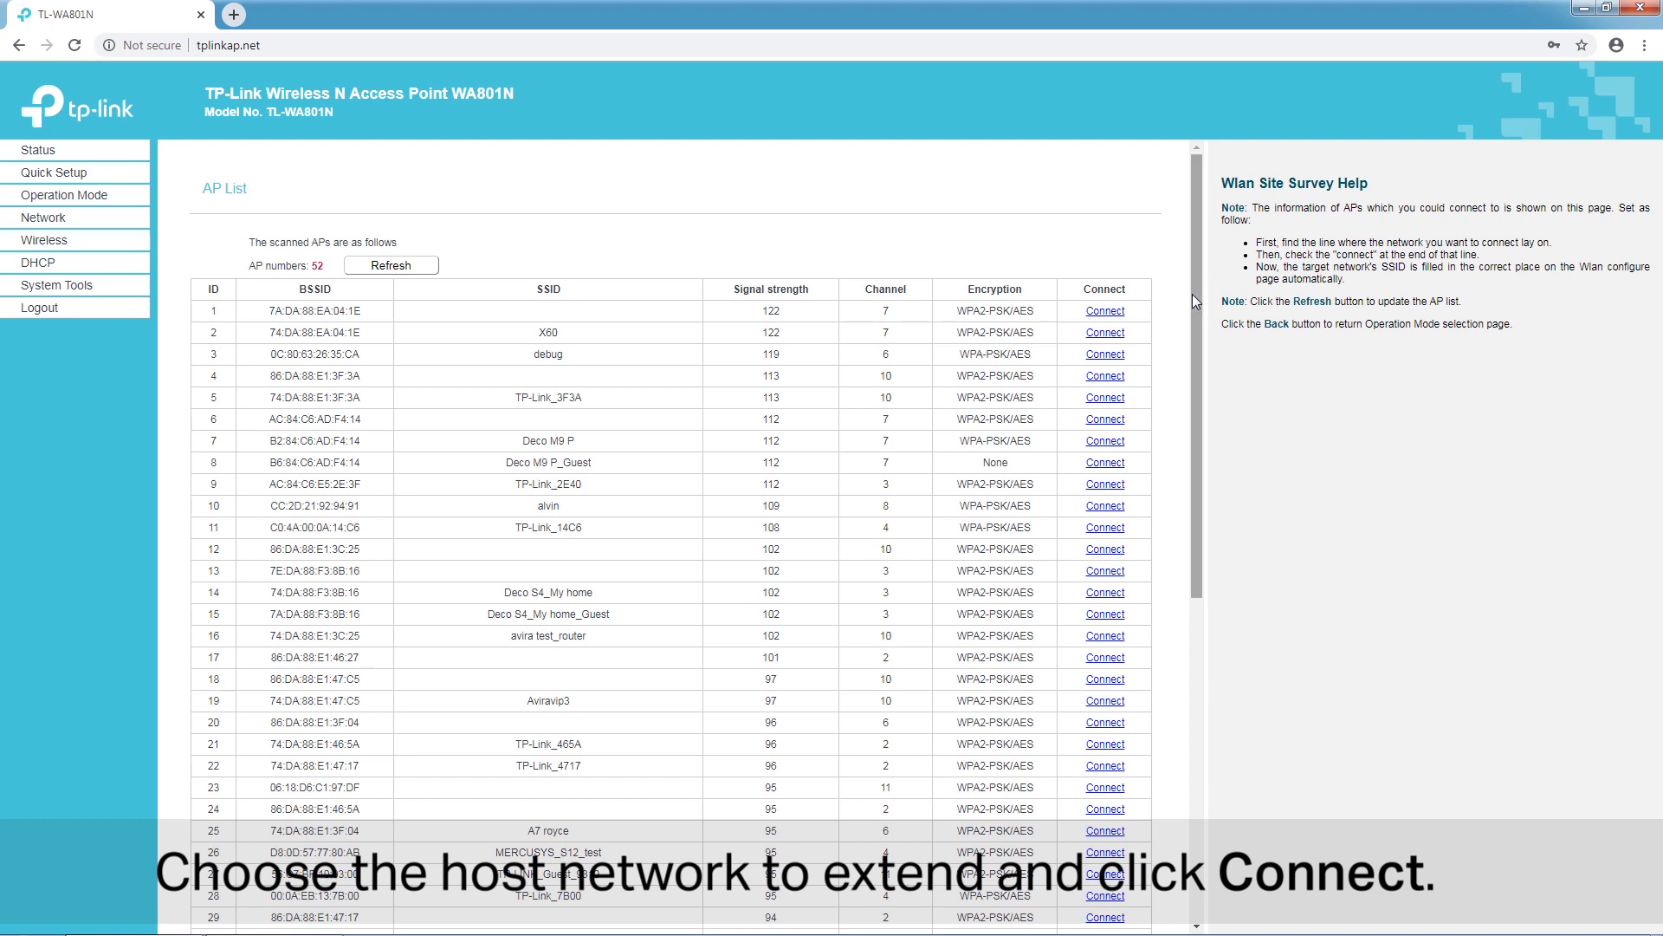
{"action": "scroll", "scroll_direction": "down", "scroll_amount": 3}
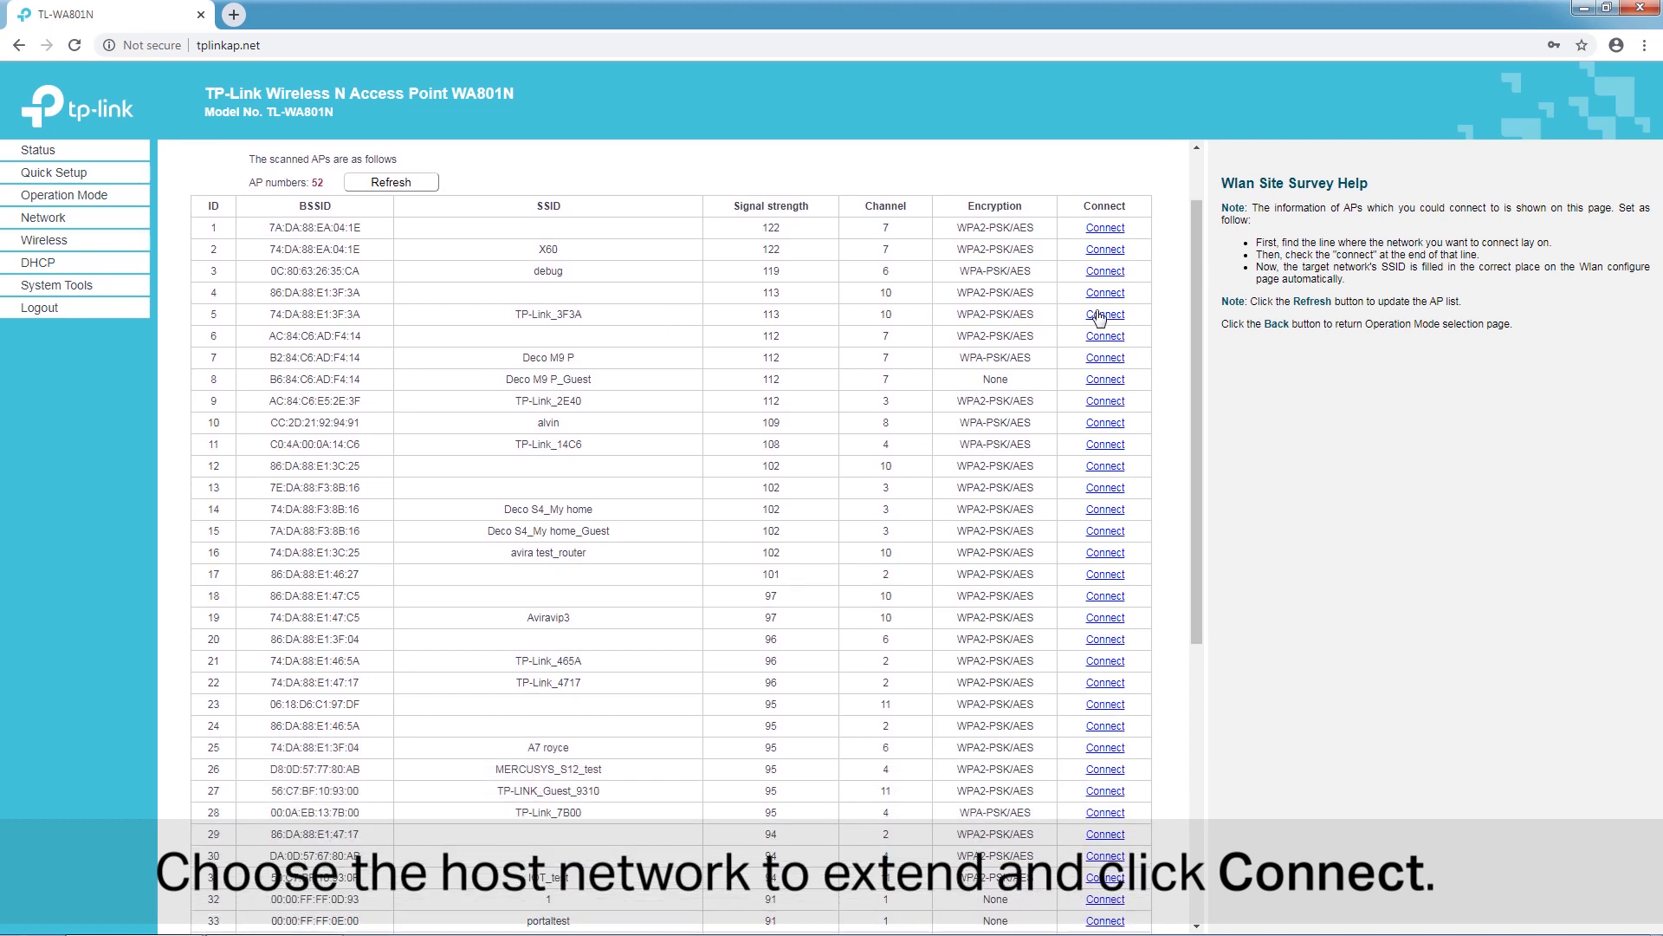
{"action": "left_click", "coordinate": [1104, 313]}
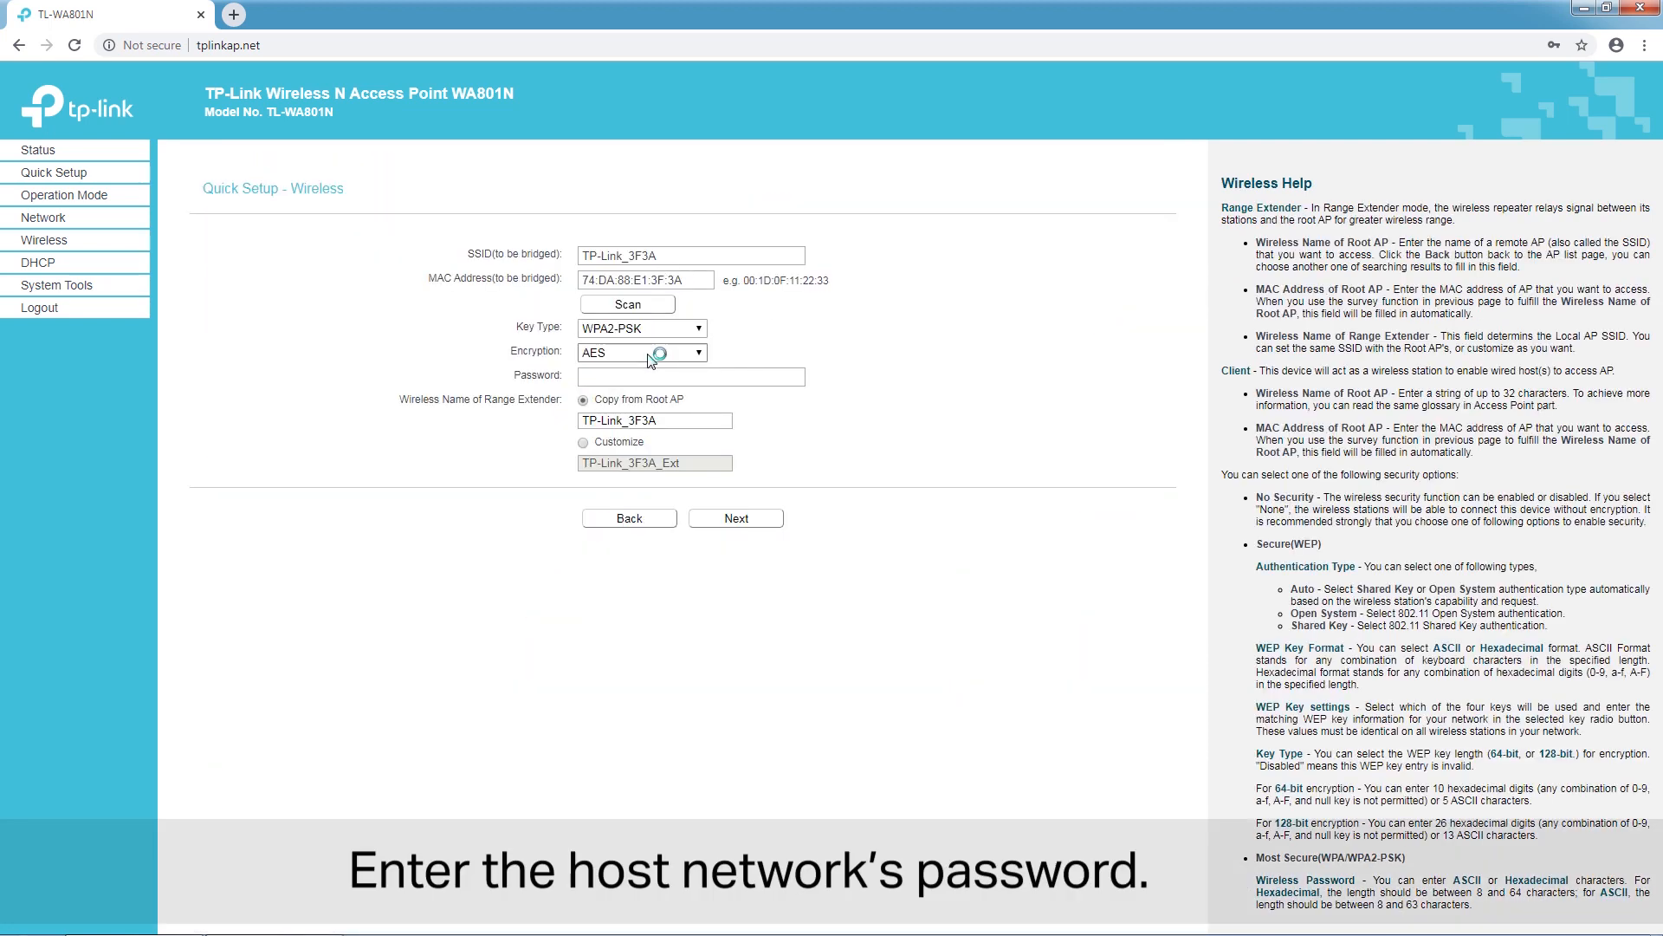
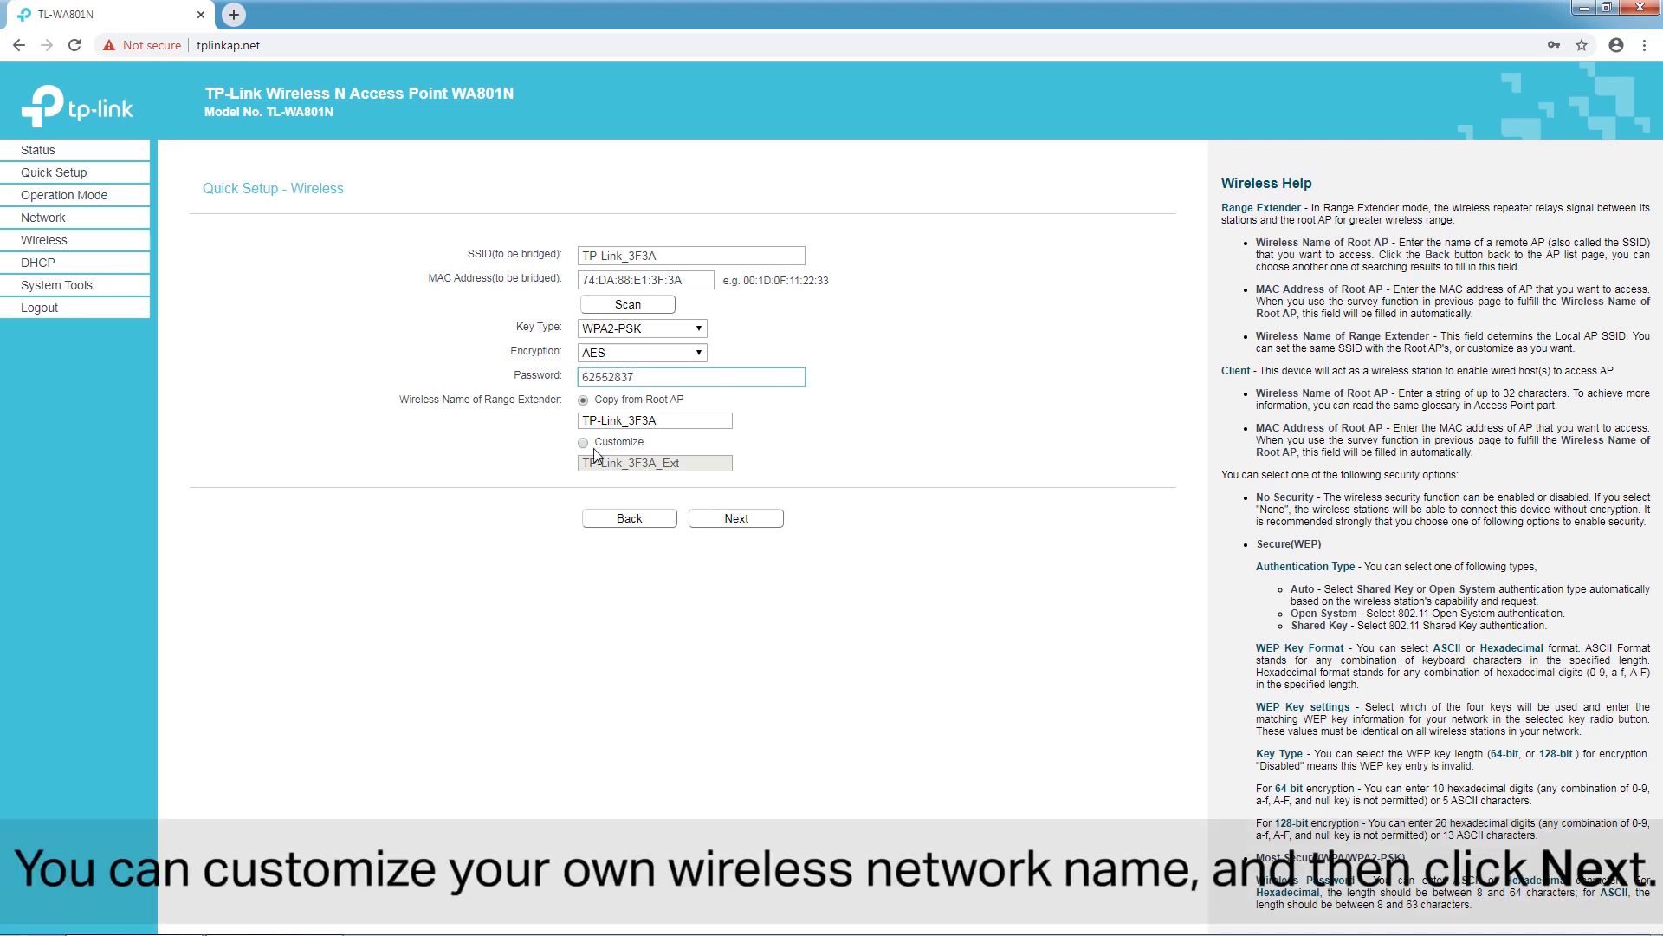
- Enter the host password, name the extended network TP-Link_my home_Ext, and finish setup
{"action": "left_click", "coordinate": [582, 442]}
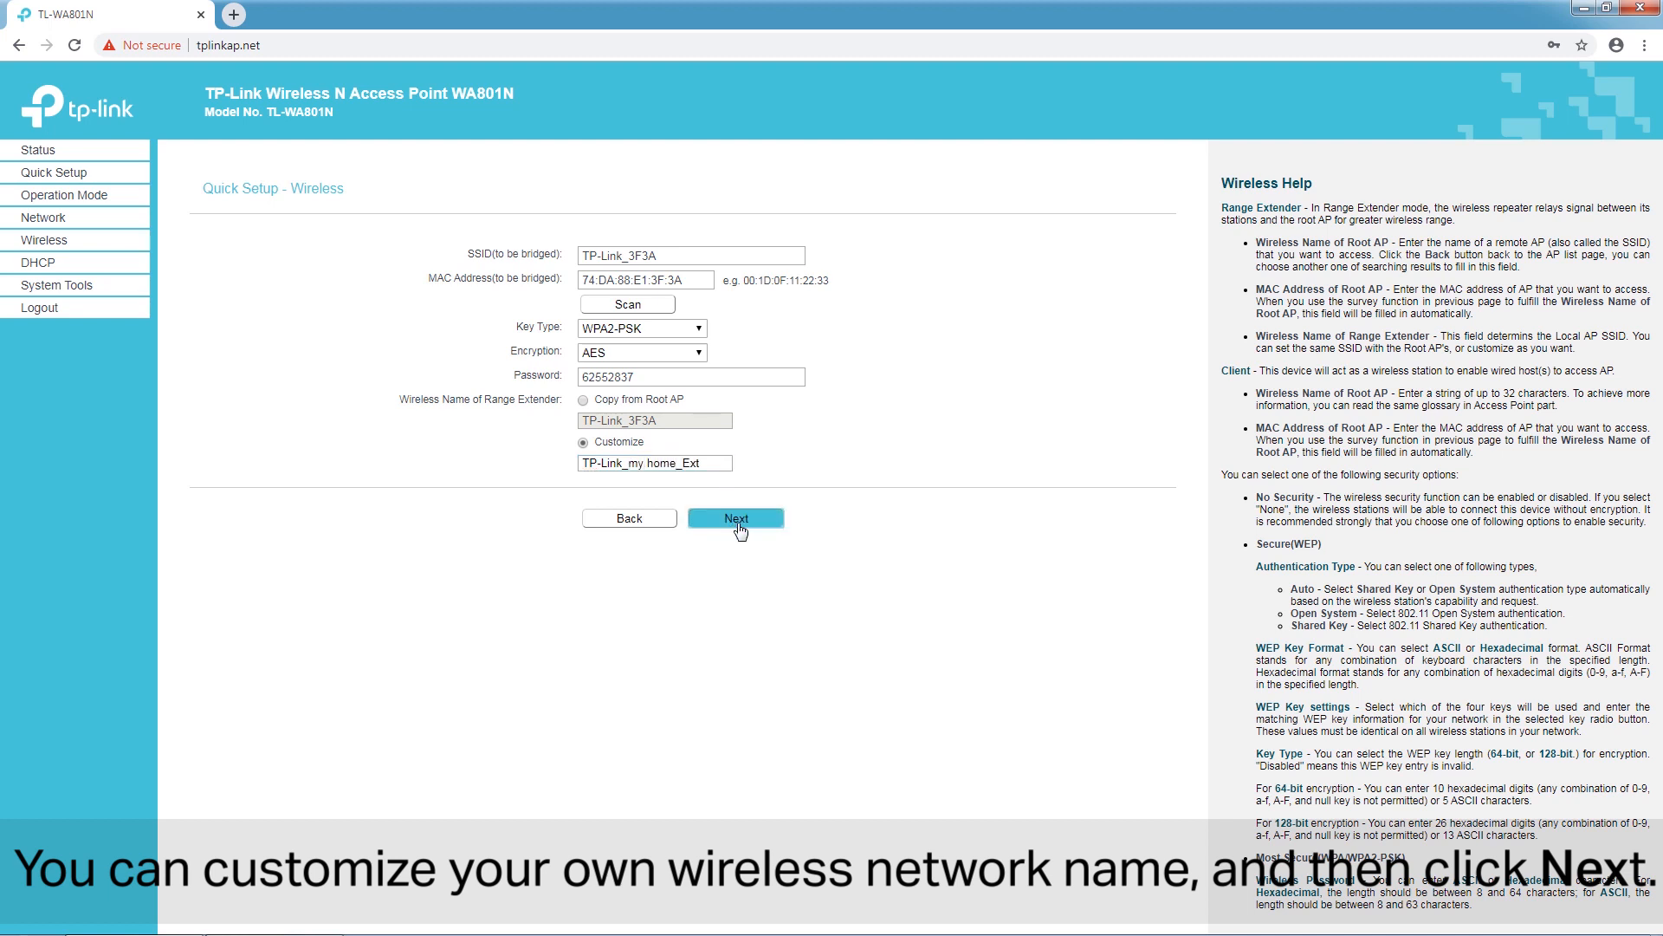
{"action": "left_click", "coordinate": [735, 518]}
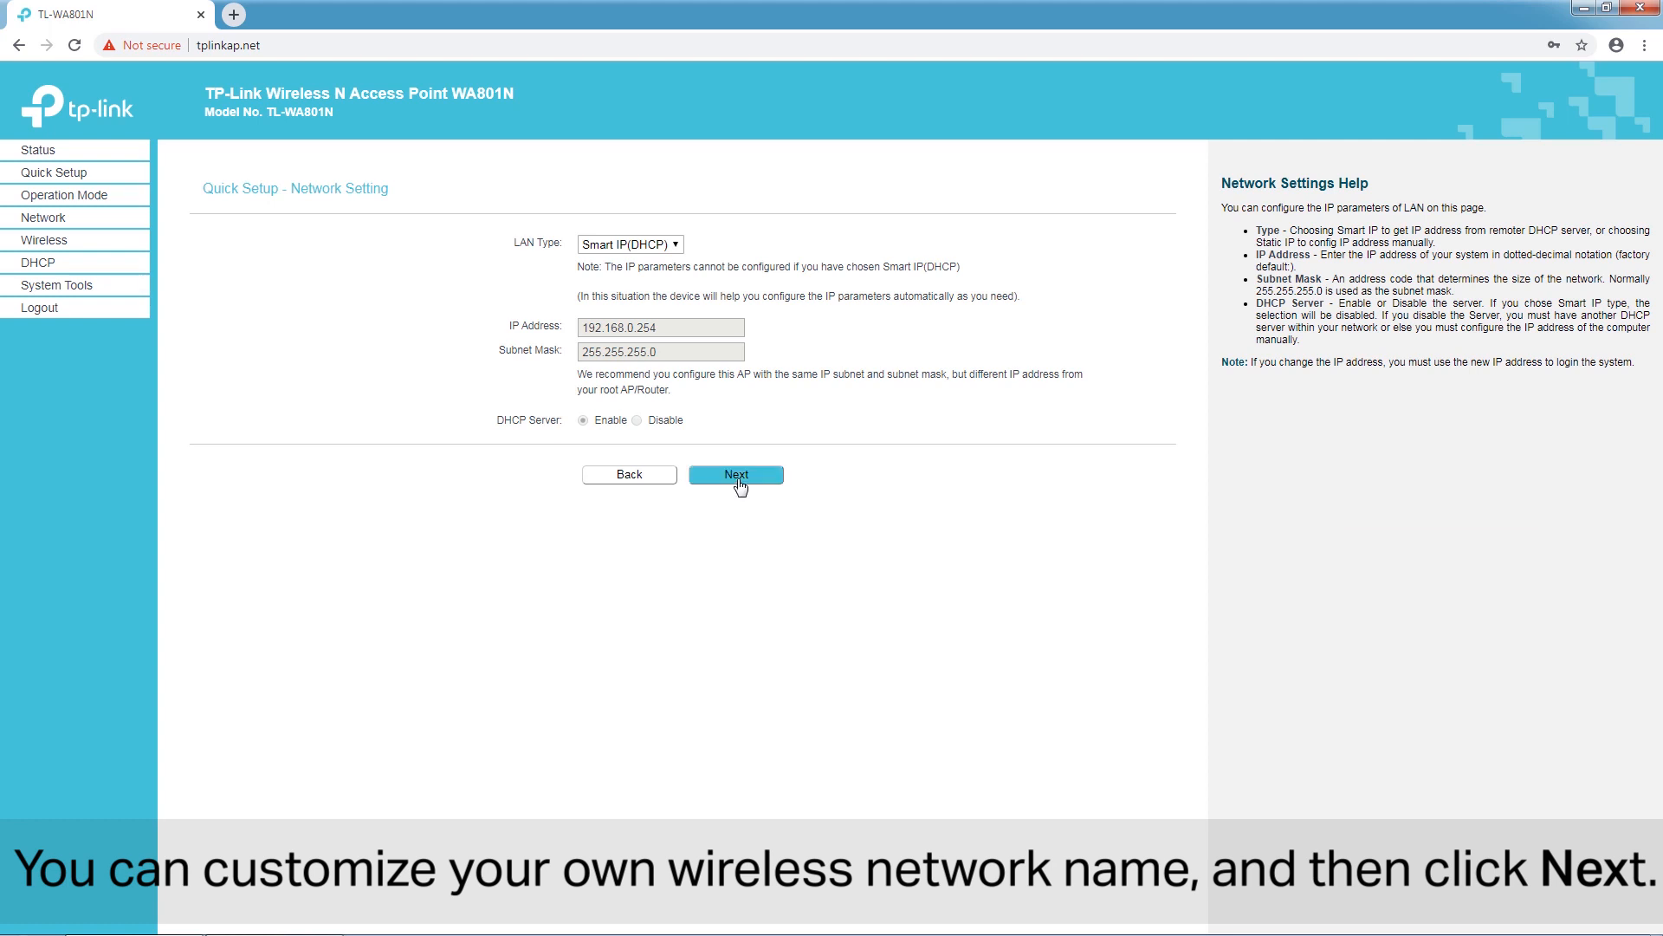
{"action": "left_click", "coordinate": [735, 475]}
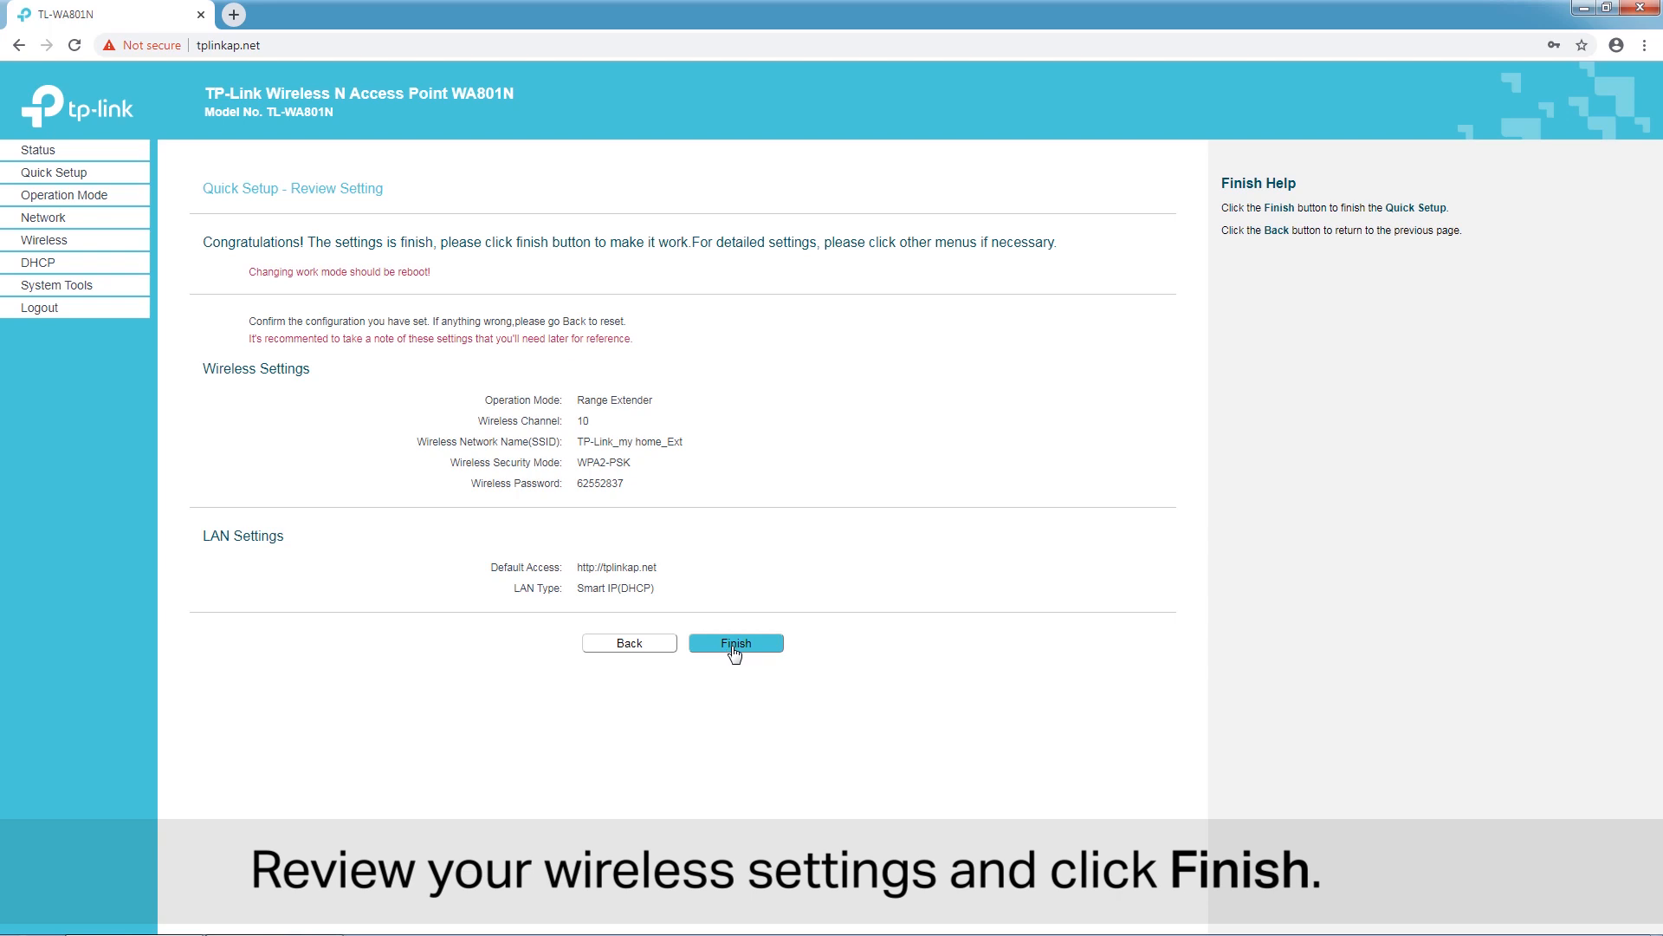
{"action": "left_click", "coordinate": [735, 641]}
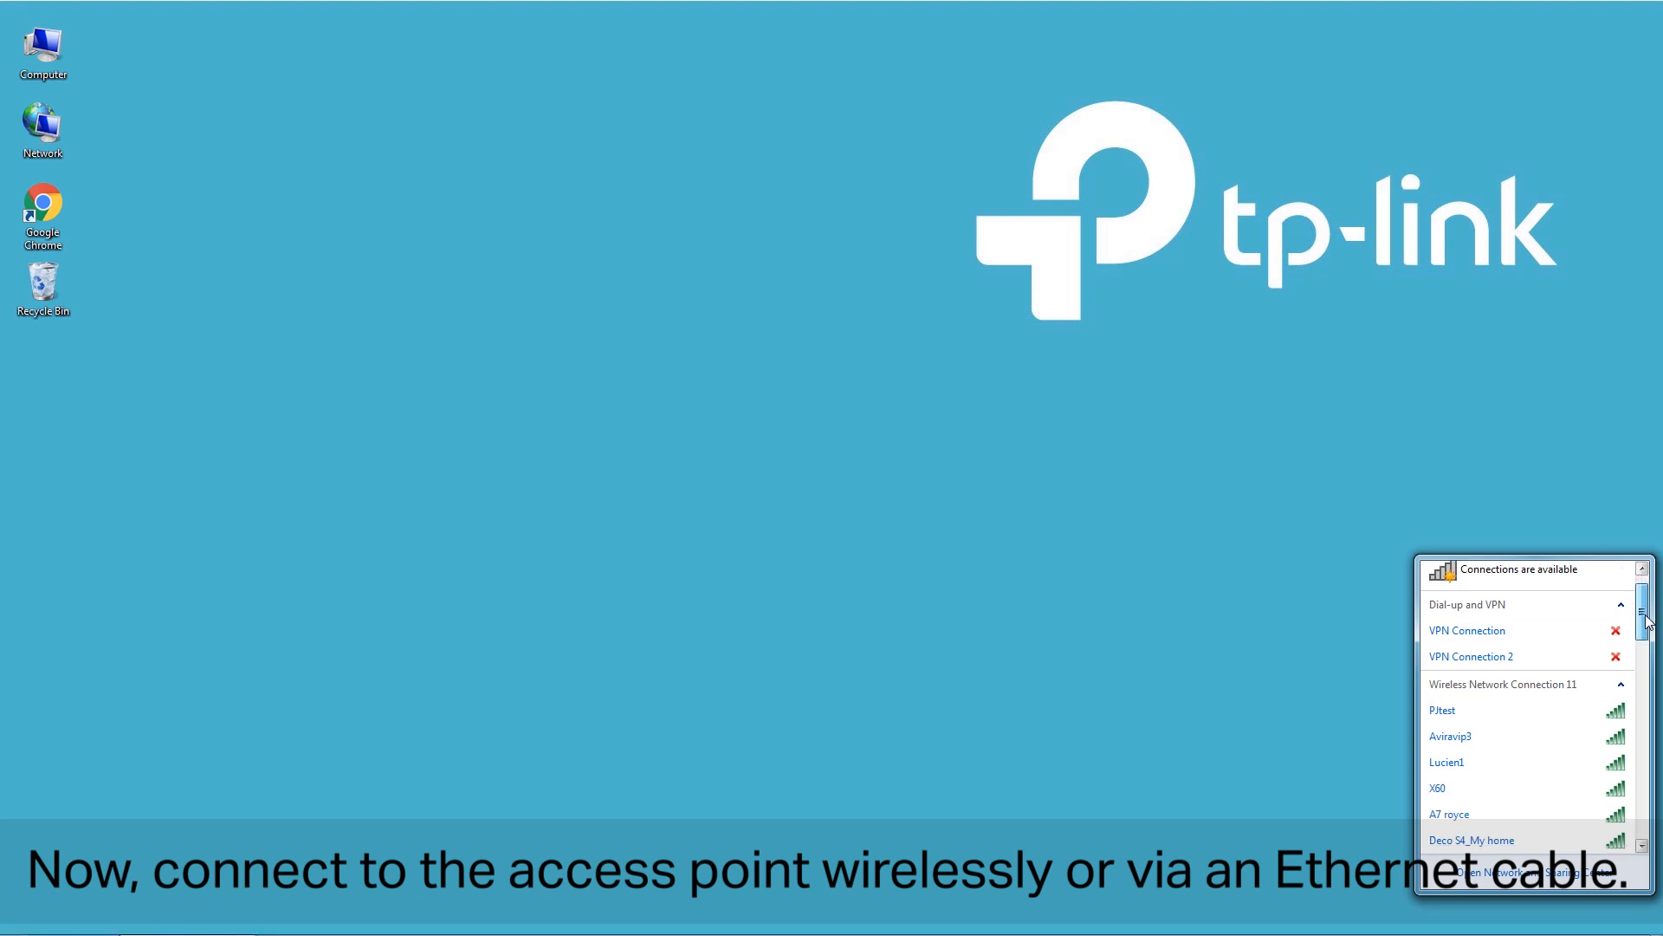
- Scroll the available wireless networks list to TP-Link_my home_Ext
{"action": "scroll", "scroll_direction": "down", "scroll_amount": 3}
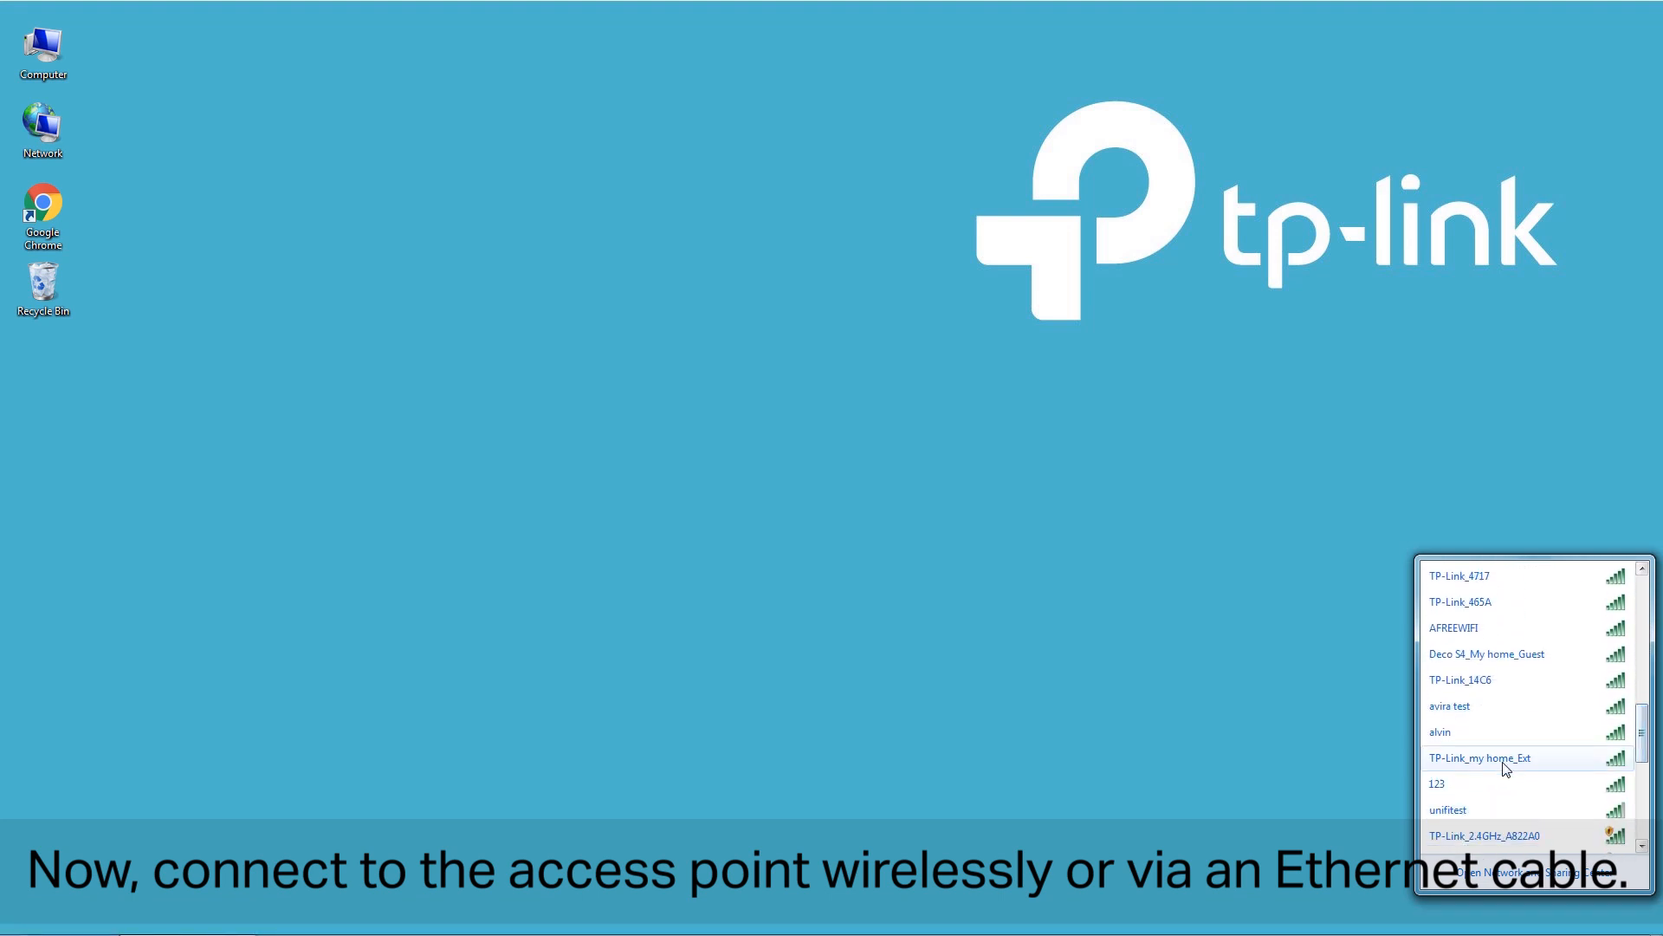